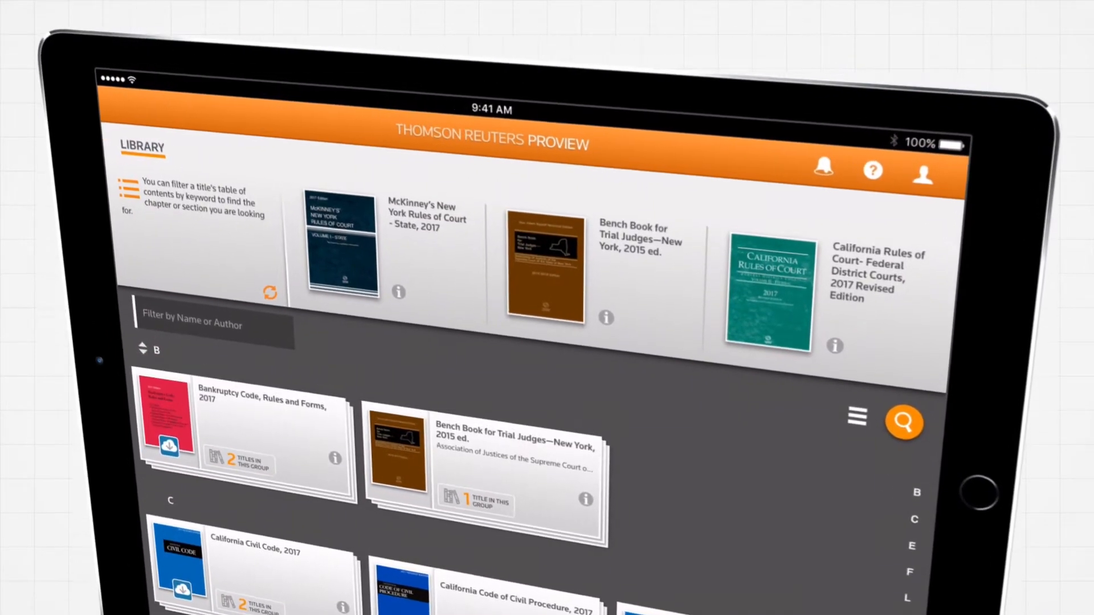
# Search titles for 'character ev', tag the highlight Waterhouse Dissolution, and return to Library
pyautogui.click(903, 423)
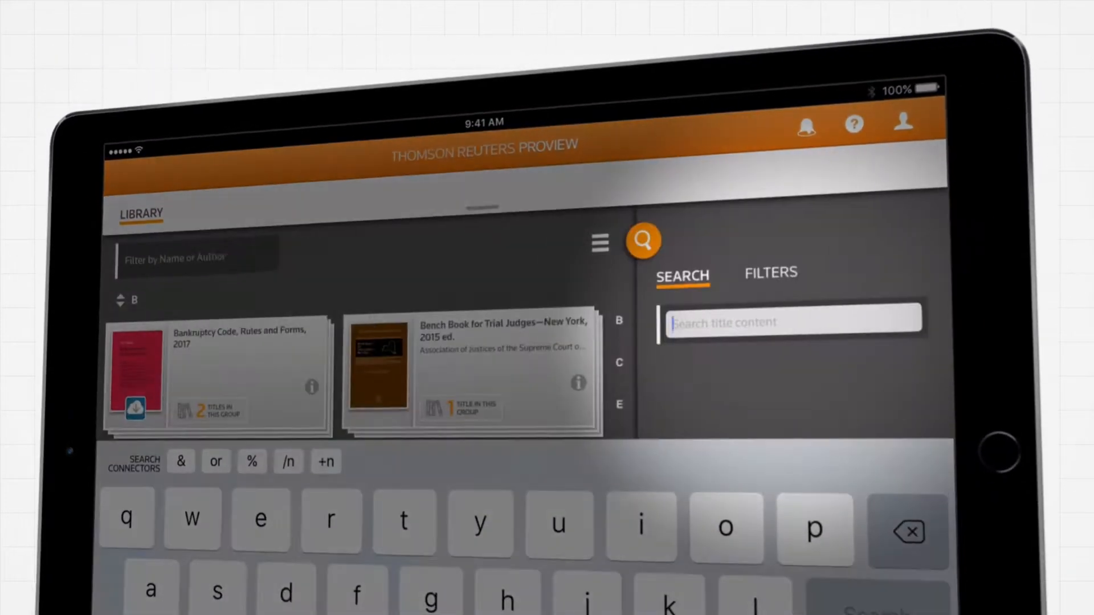
pyautogui.write('character ev')
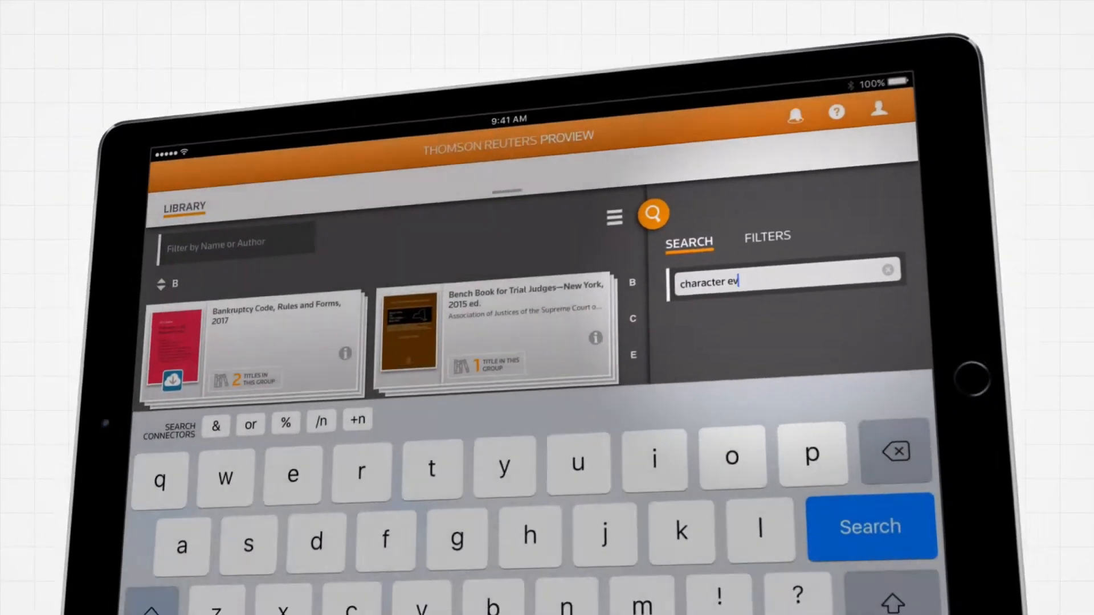
pyautogui.click(868, 525)
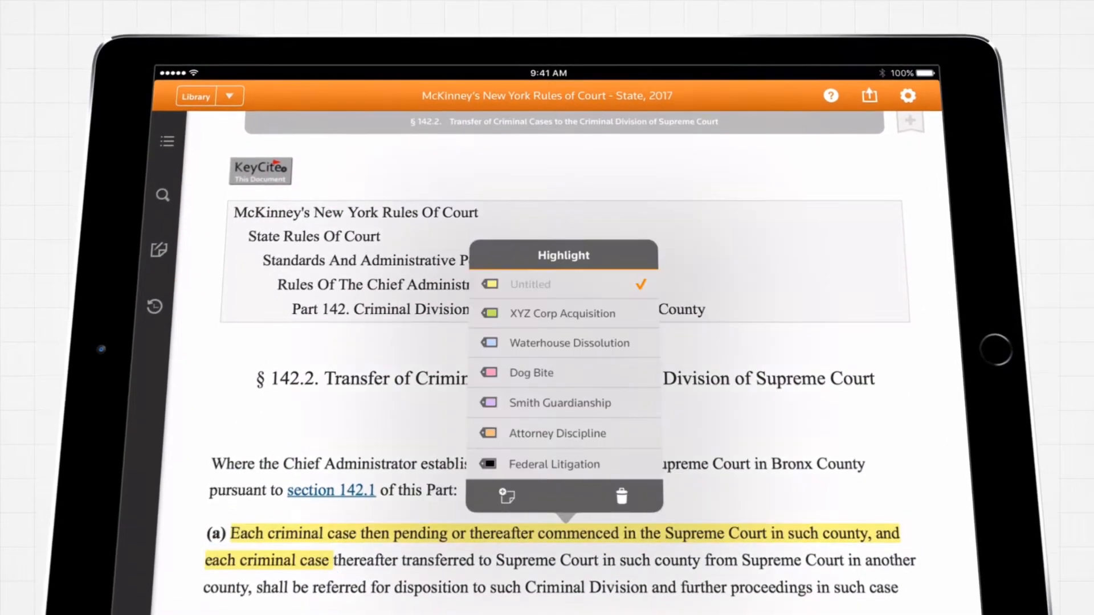
pyautogui.click(569, 342)
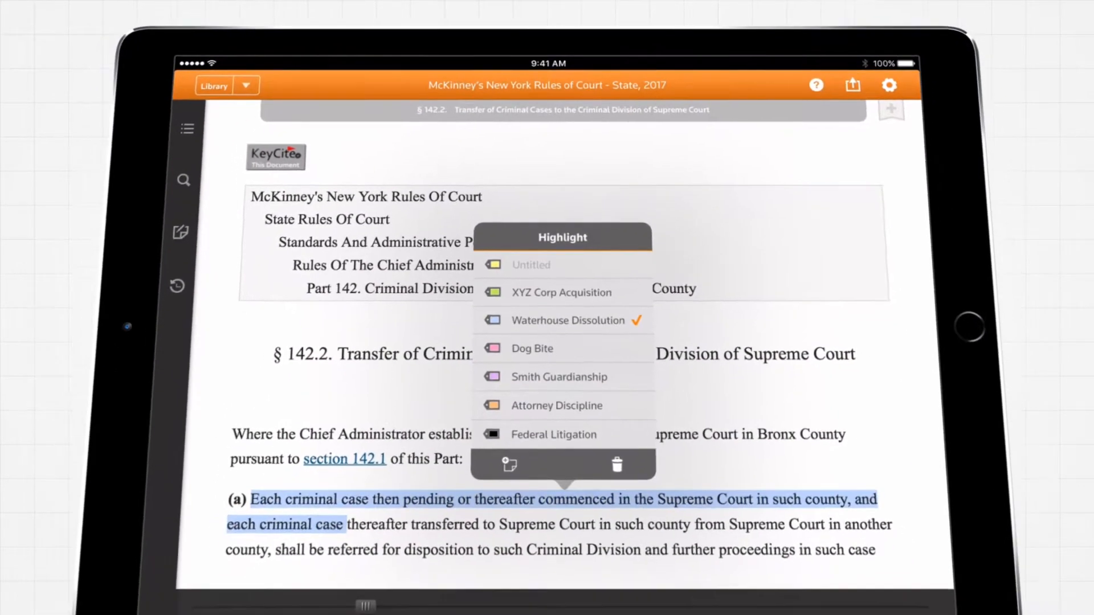
pyautogui.click(186, 128)
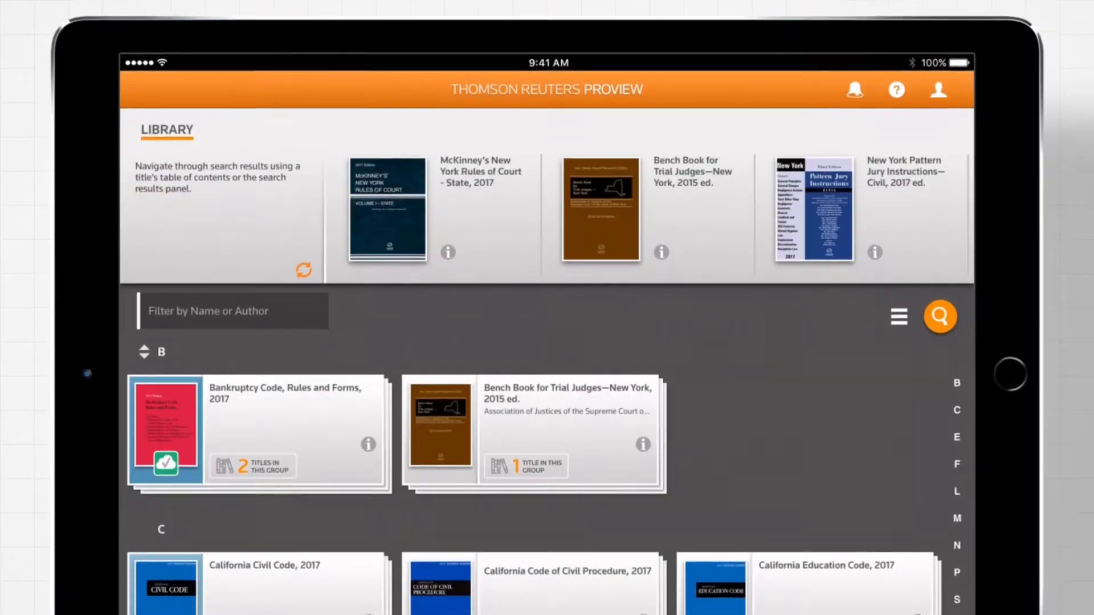
pyautogui.click(387, 208)
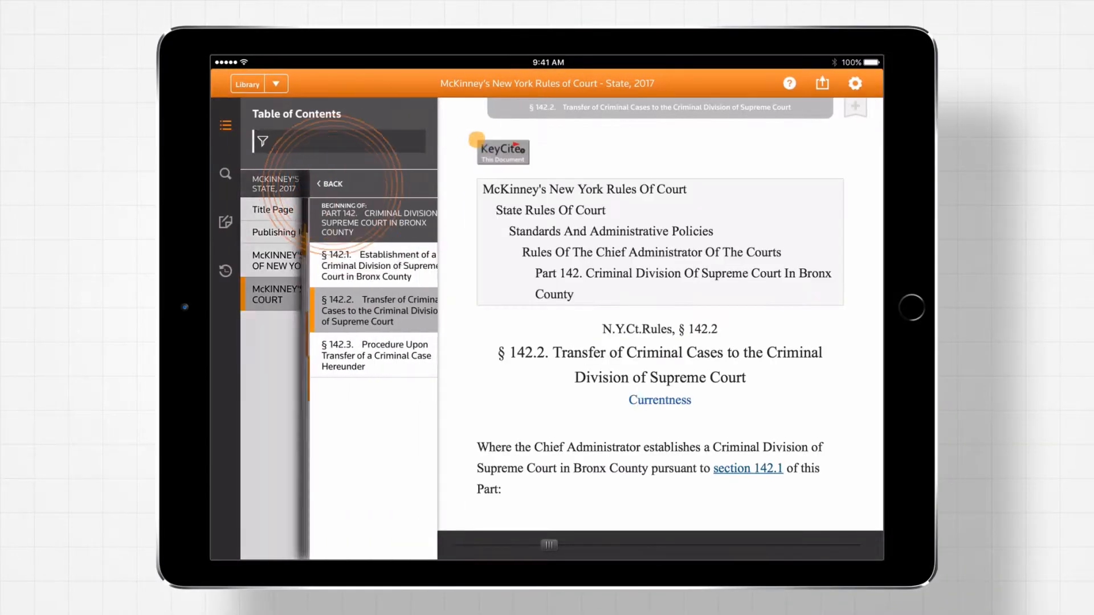
pyautogui.click(821, 83)
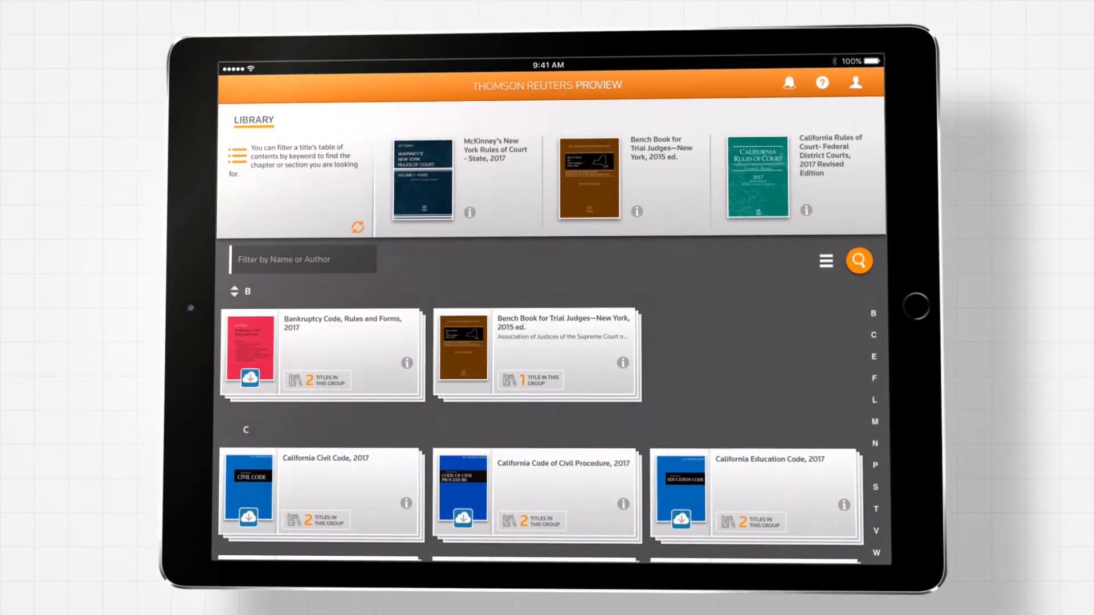
# Filter the library by name to list the 2016 and 2017 Bankruptcy Code, Rules and Forms
pyautogui.scroll(-3)
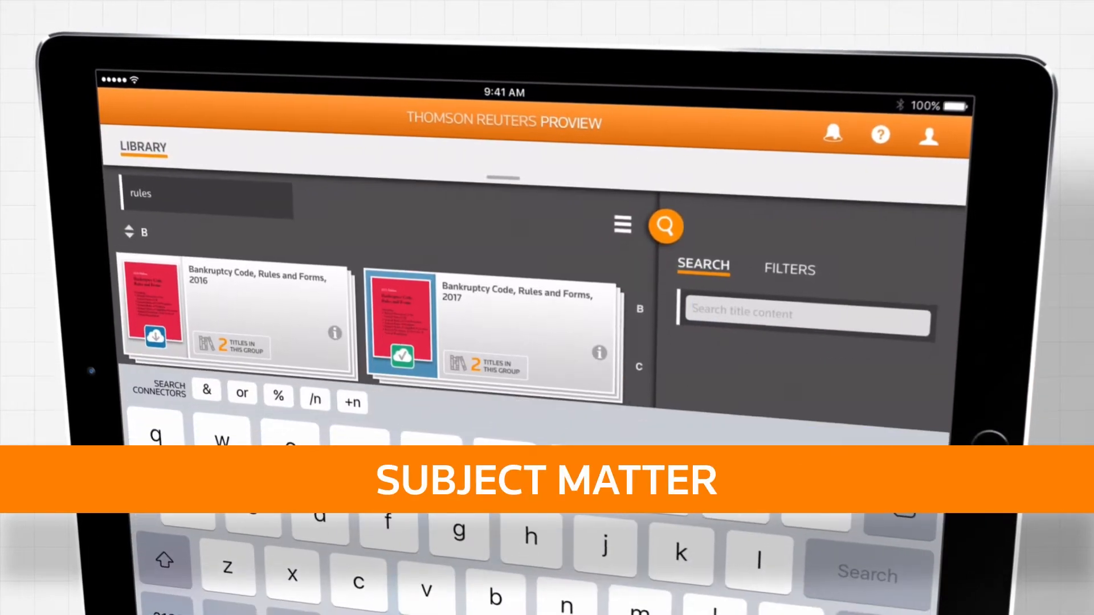
pyautogui.write('characte')
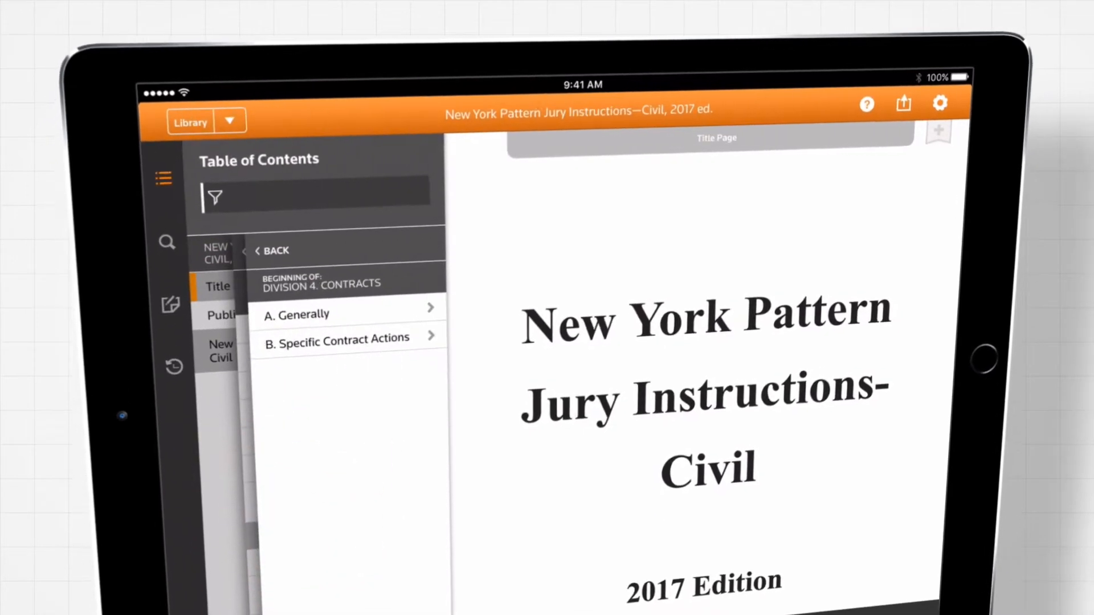
# Open B. Specific Contract Actions, filter contents by 'implied warranty', and open PJI 4:40
pyautogui.click(335, 337)
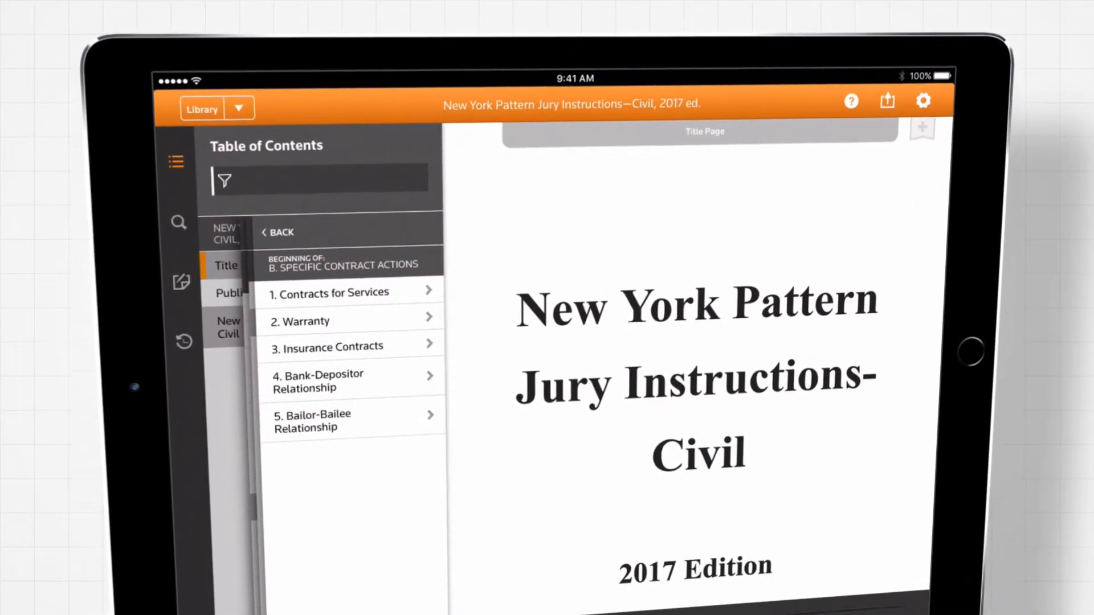
pyautogui.click(317, 177)
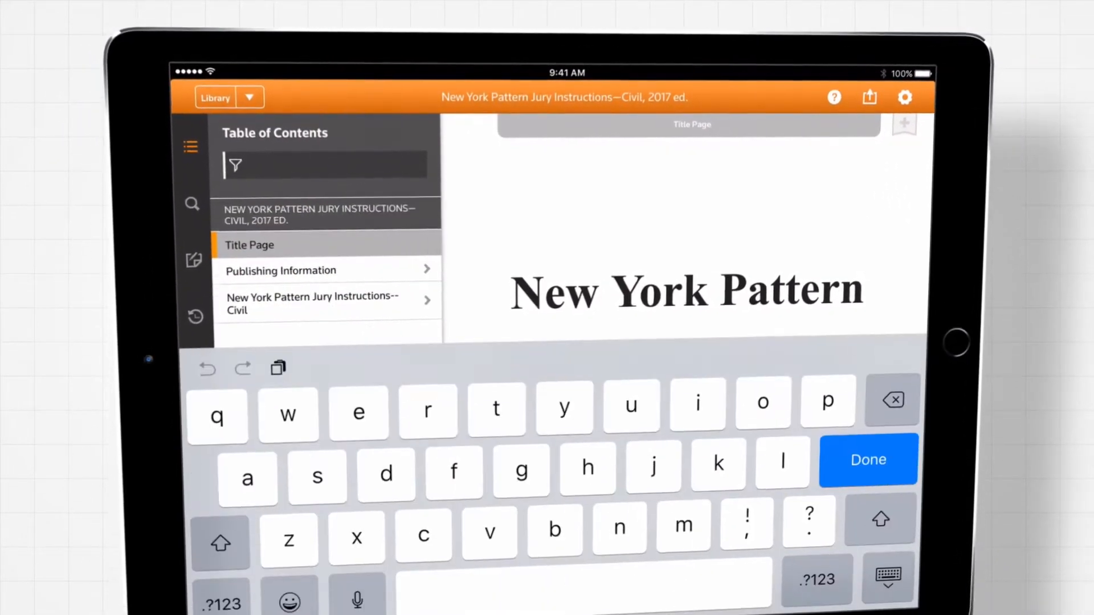
pyautogui.write('implied warranty')
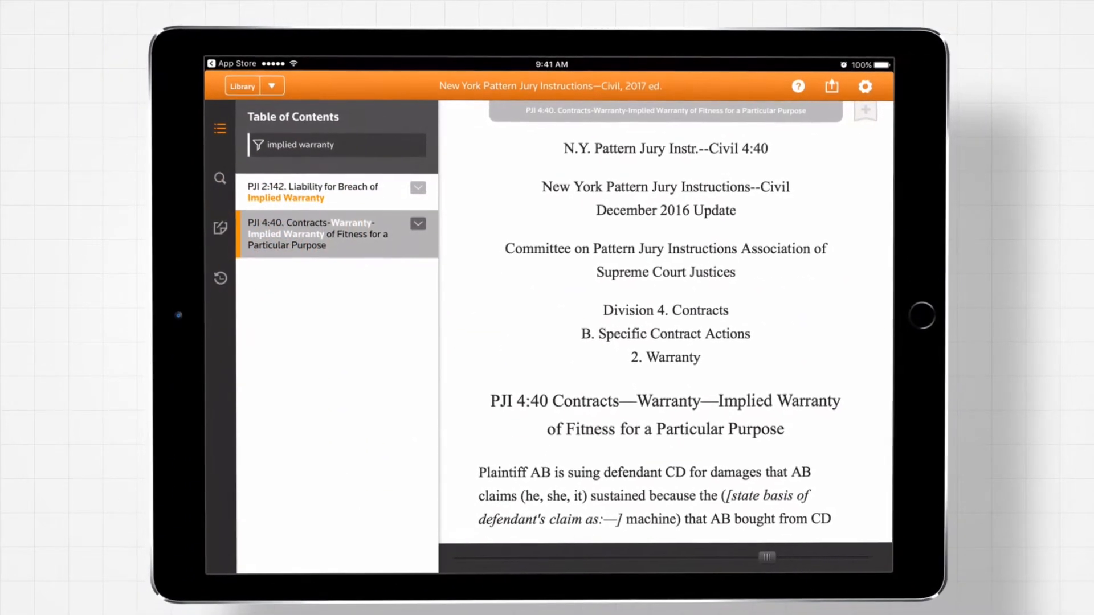
pyautogui.click(242, 85)
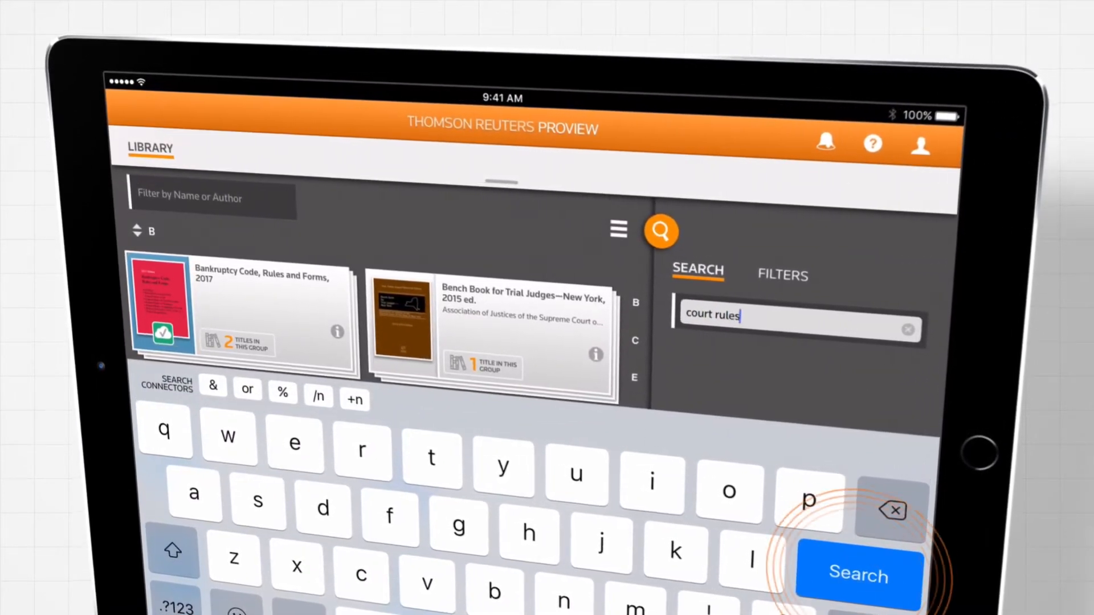
# Search for court rules, then add character evidence and confusion or waste to the query
pyautogui.click(859, 576)
pyautogui.write('character ev')
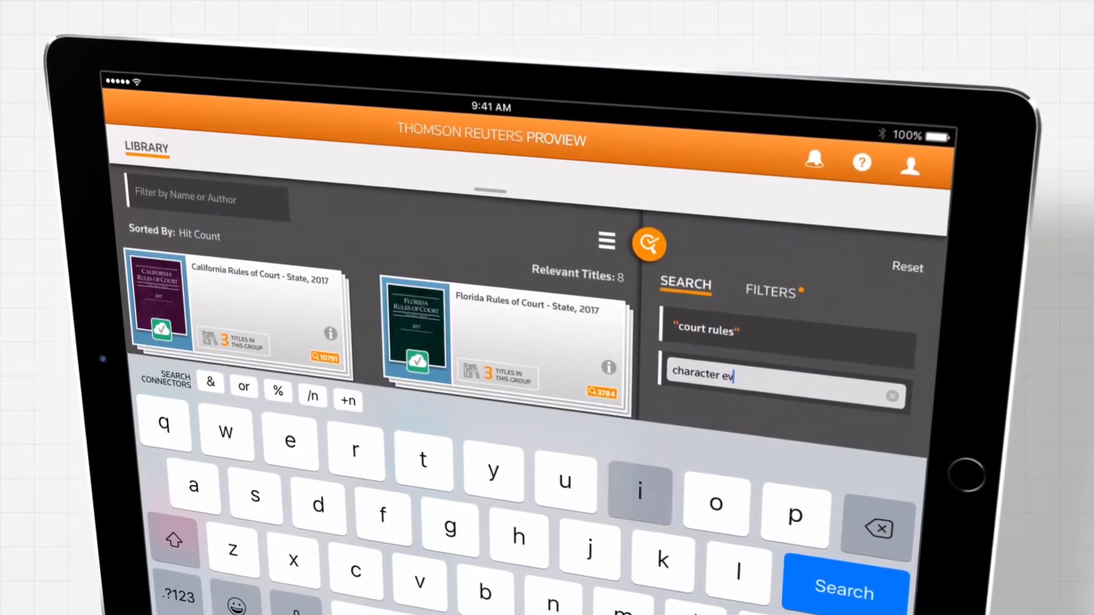
pyautogui.click(843, 591)
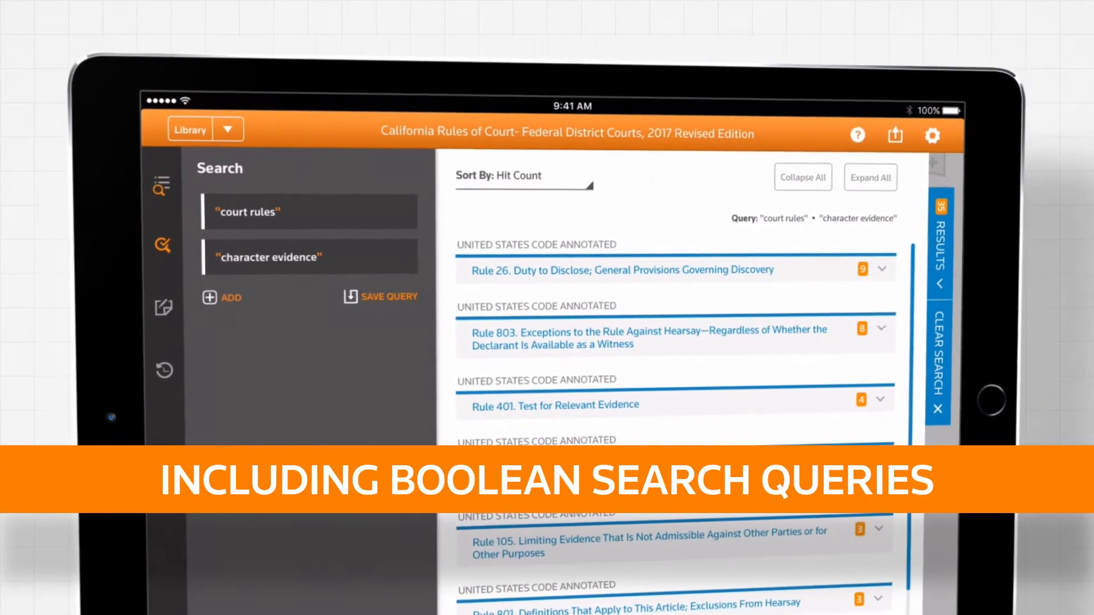
pyautogui.click(222, 297)
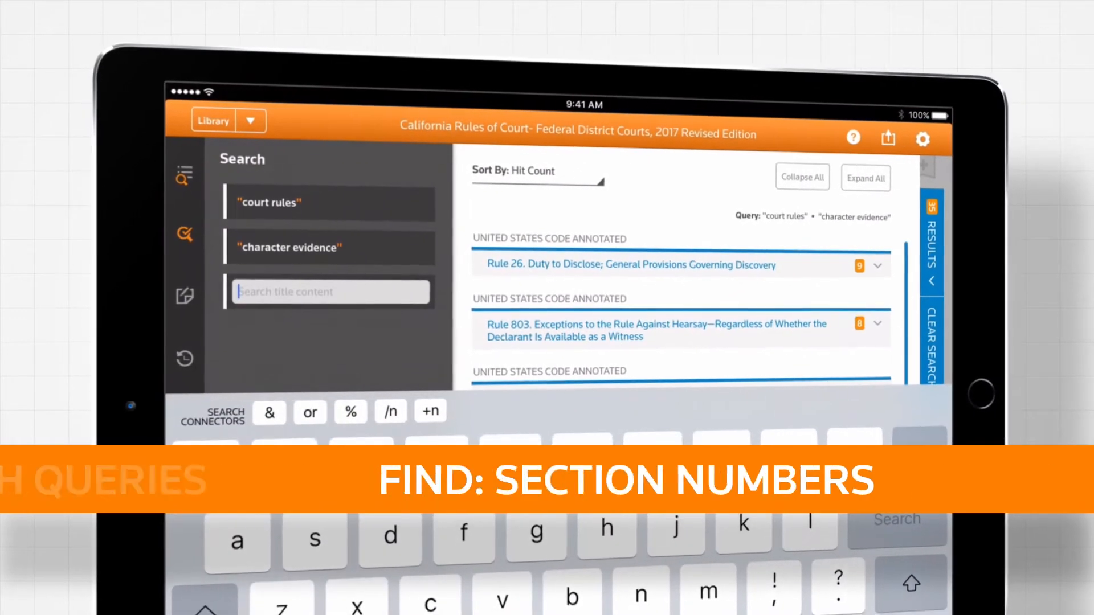
pyautogui.write('confusion or')
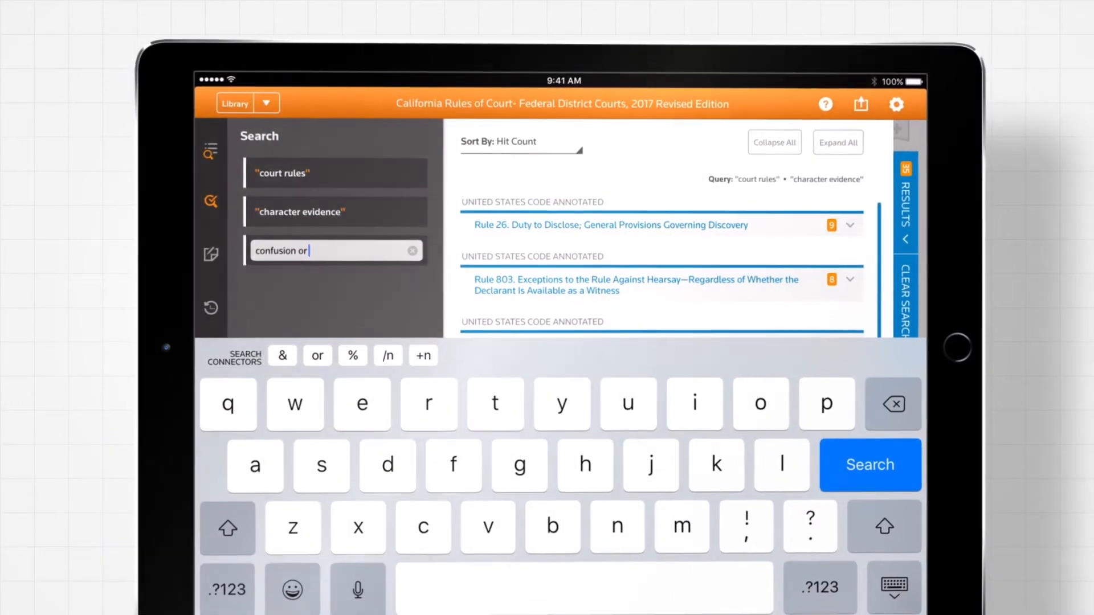
pyautogui.write('waste')
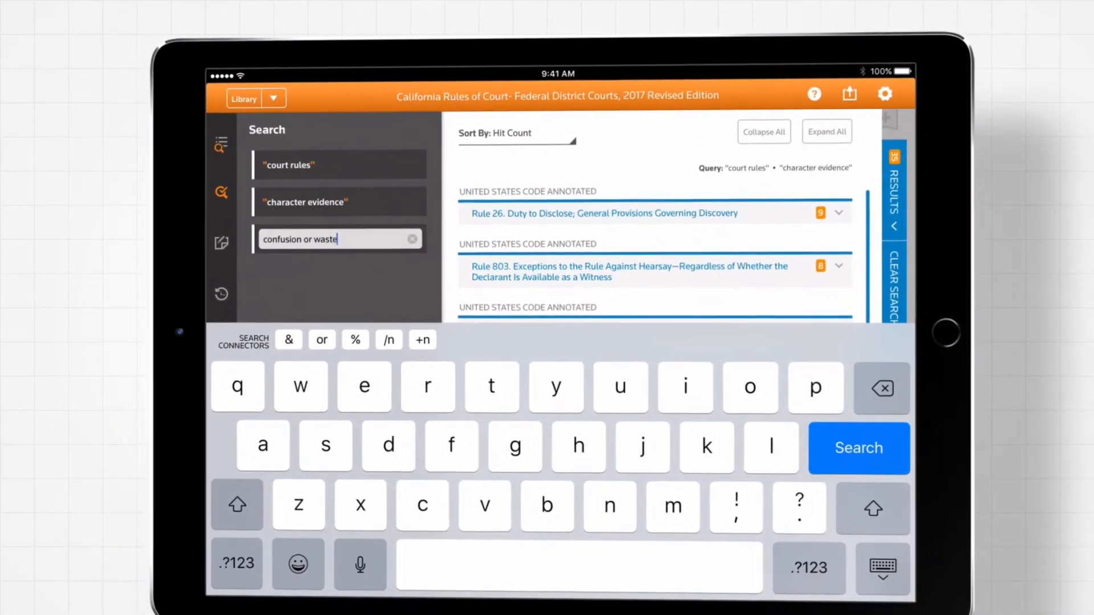
pyautogui.click(857, 448)
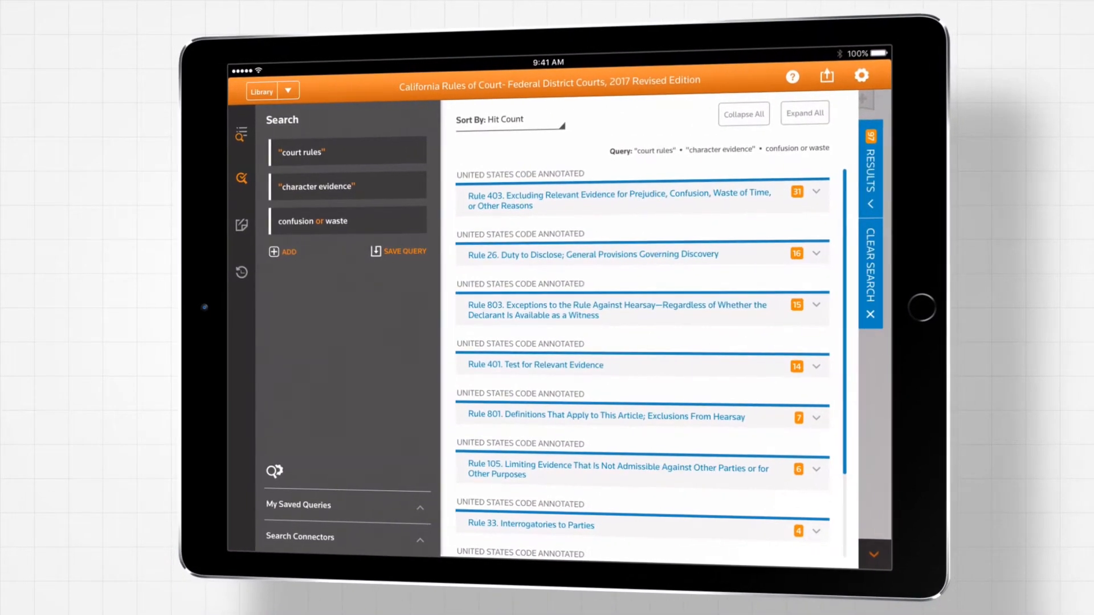
# Sort the search results by Title Order and expand Rule 26's hits
pyautogui.click(491, 119)
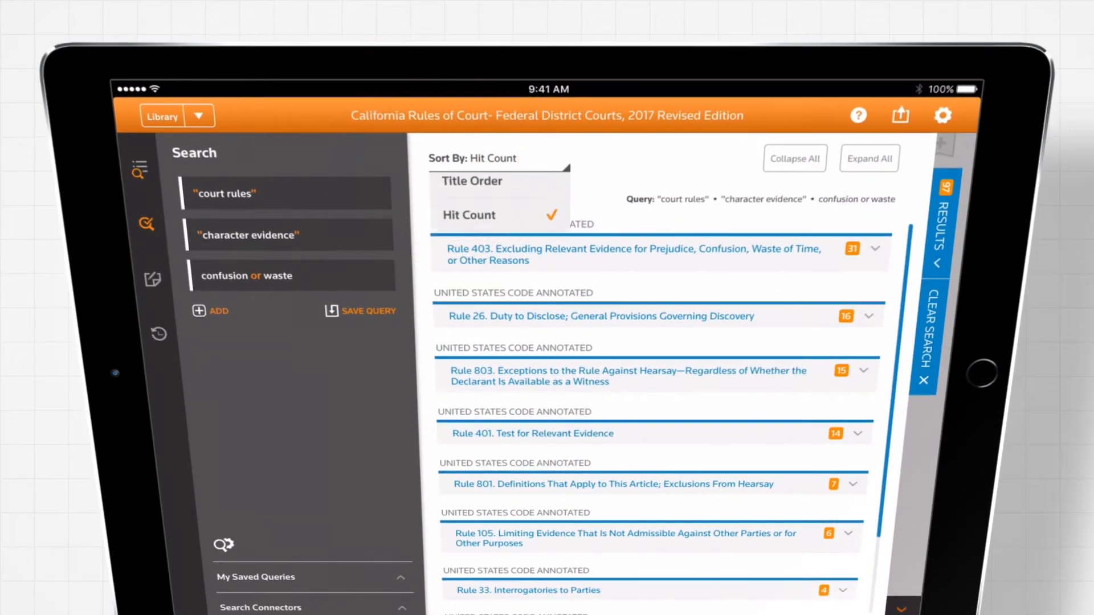
pyautogui.click(470, 181)
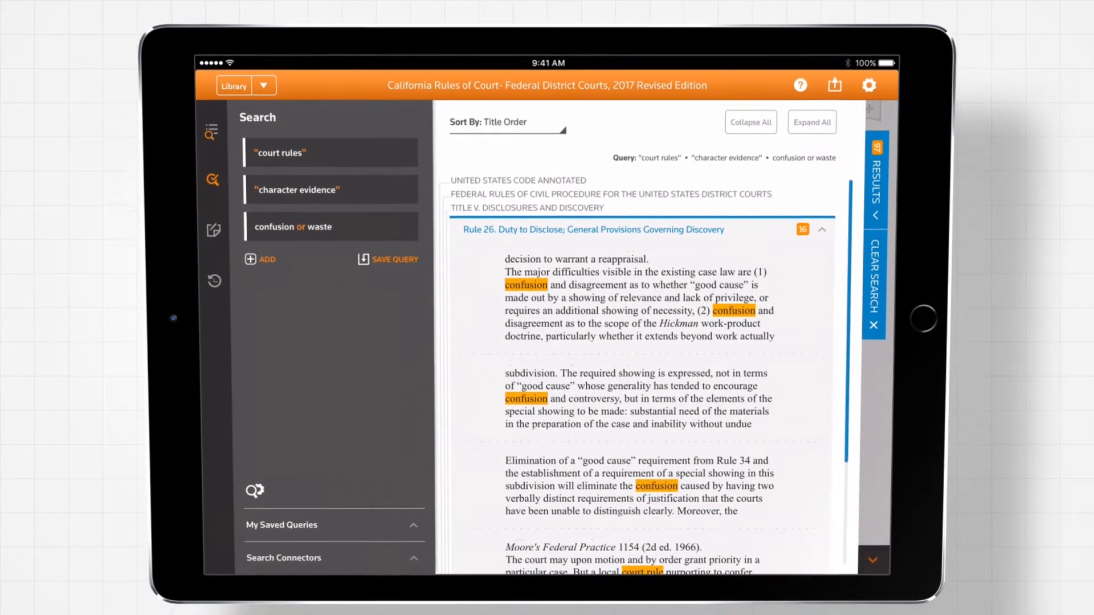
pyautogui.click(388, 258)
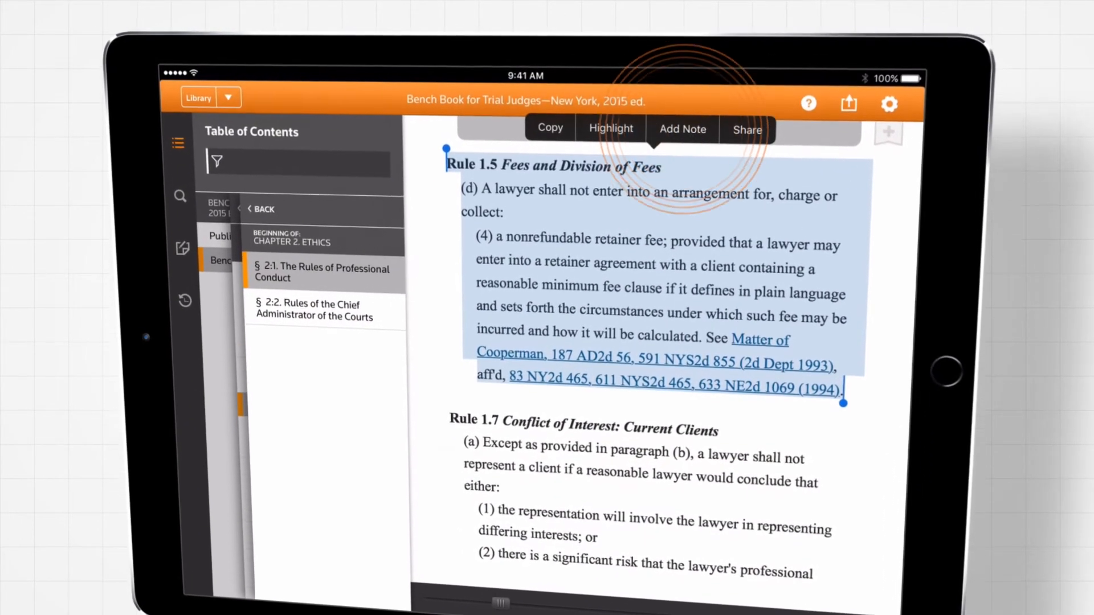
# Add the note 'This is important!' to the selected Rule 1.5 passage
pyautogui.click(682, 129)
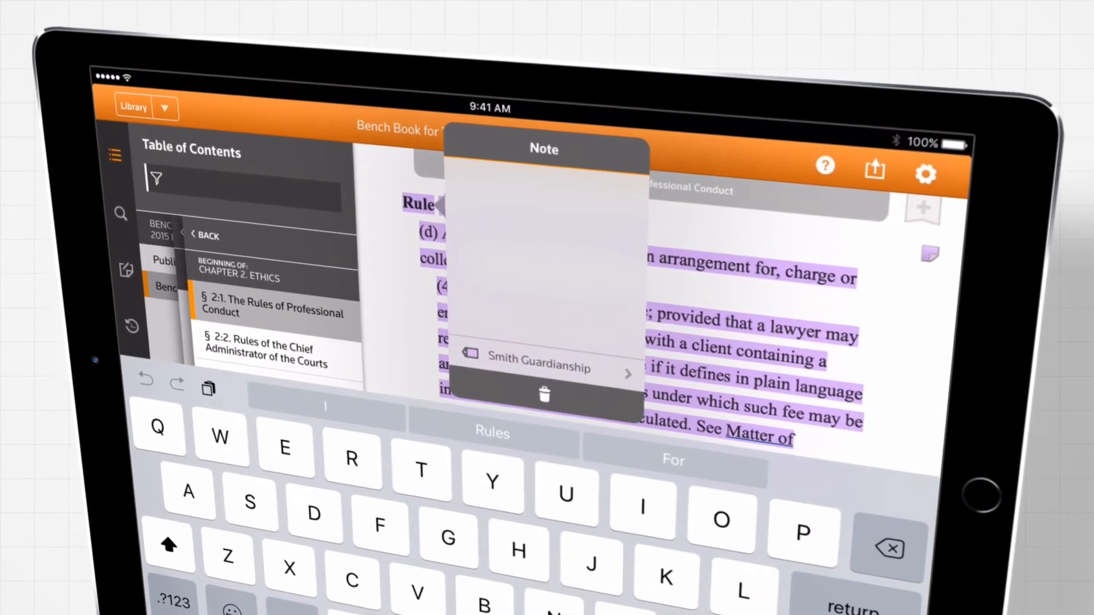
pyautogui.write('T')
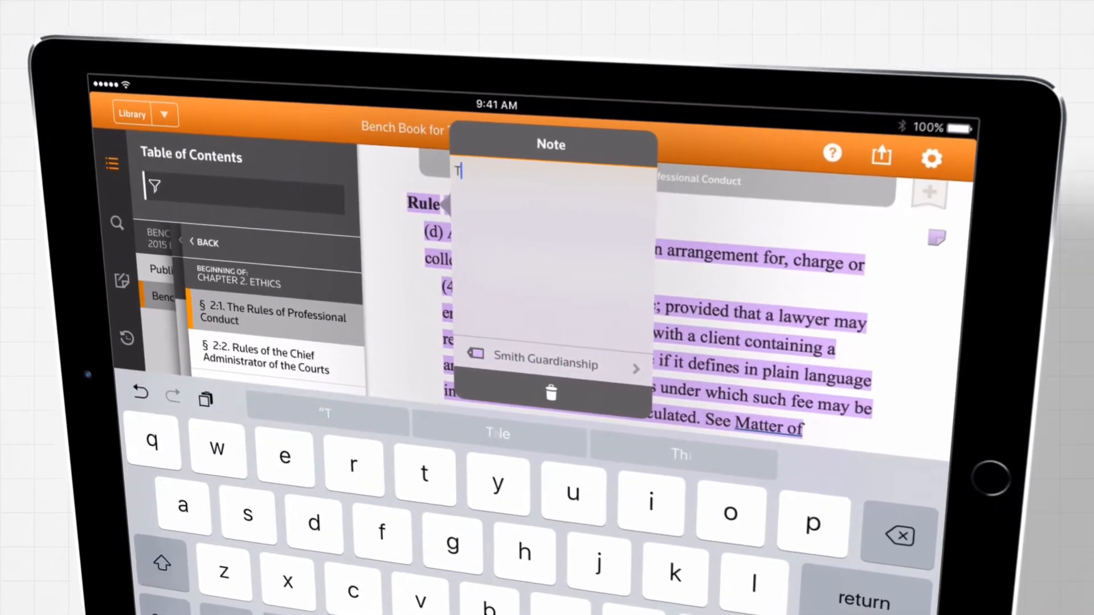
pyautogui.write('his is')
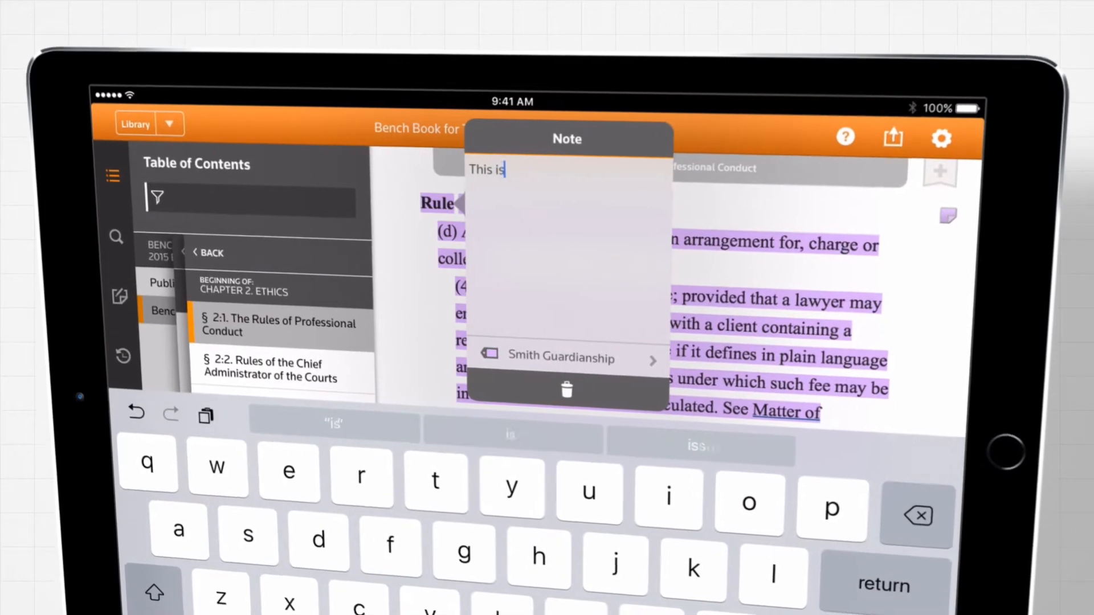
pyautogui.write('important')
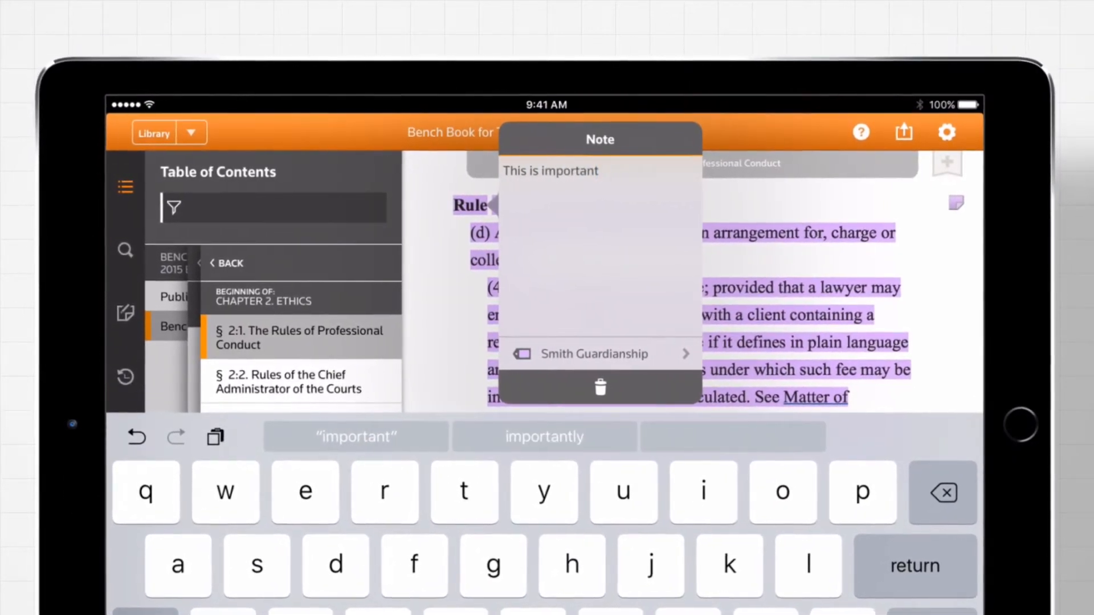
pyautogui.write('!')
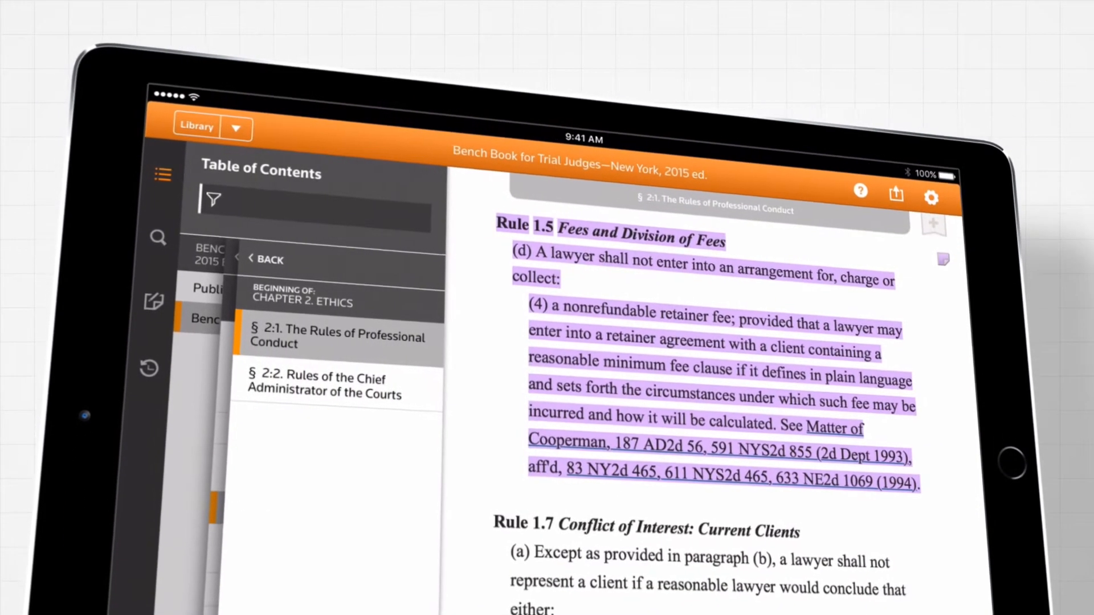
# Filter the book's annotations by the guardianship tag, then by the yellow tag
pyautogui.click(169, 294)
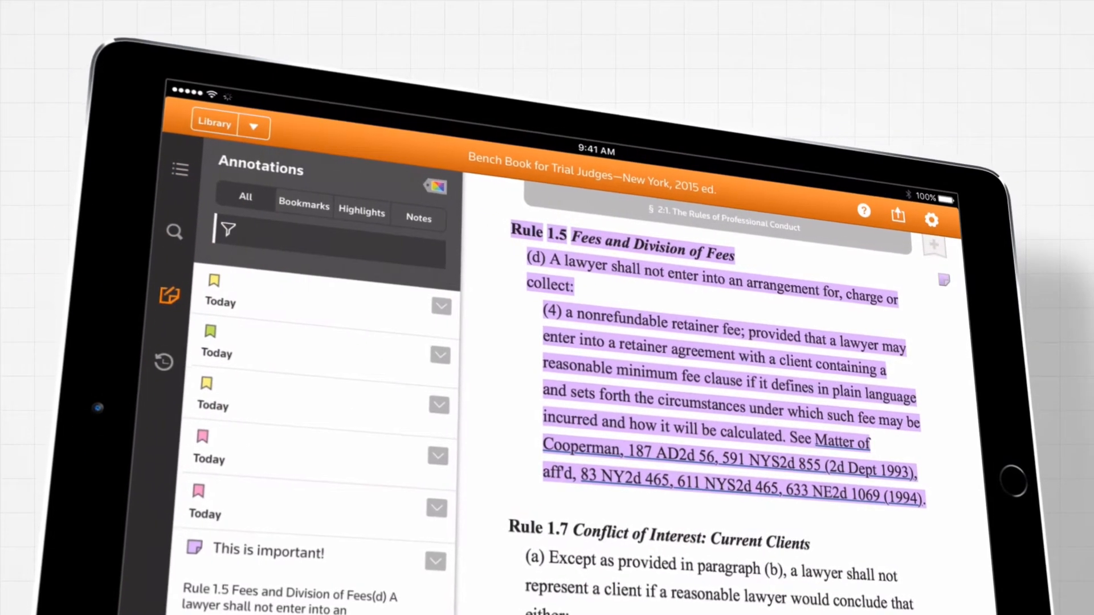
pyautogui.click(434, 186)
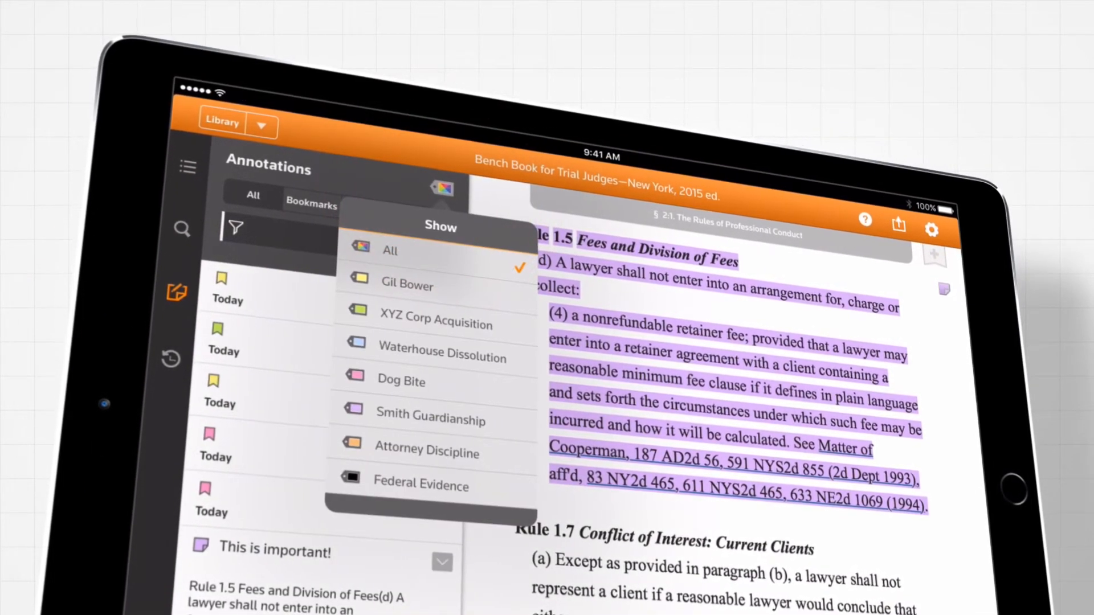
pyautogui.click(429, 417)
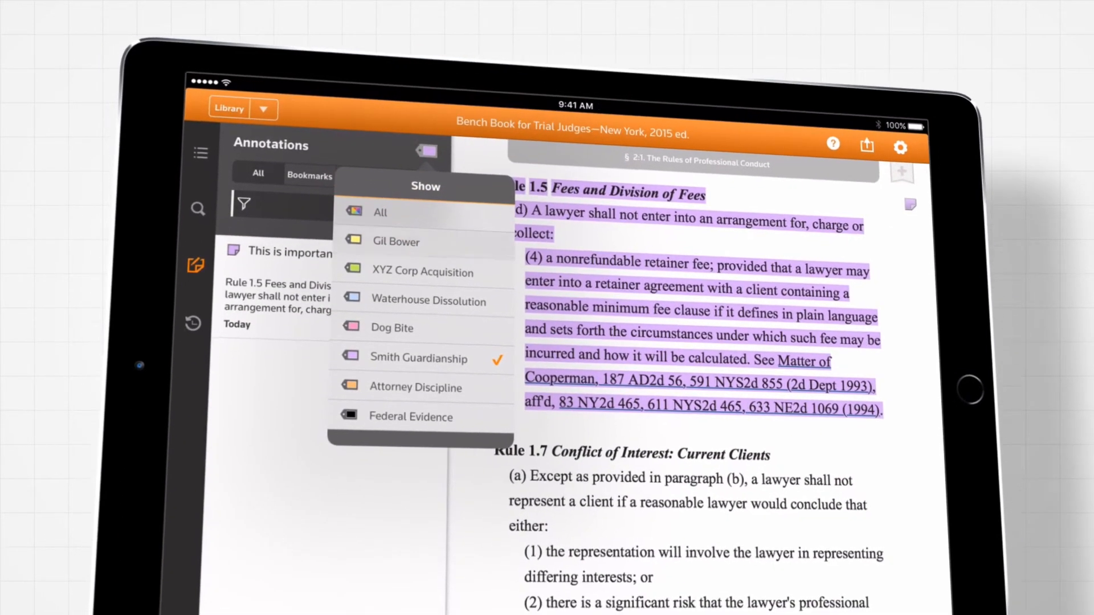
pyautogui.click(392, 242)
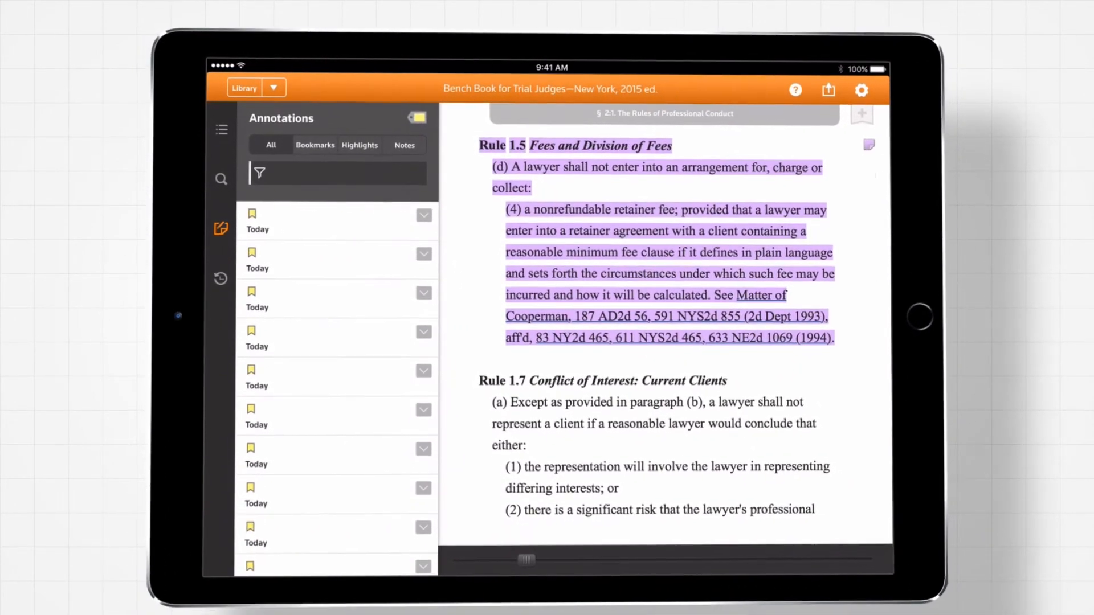
pyautogui.click(221, 130)
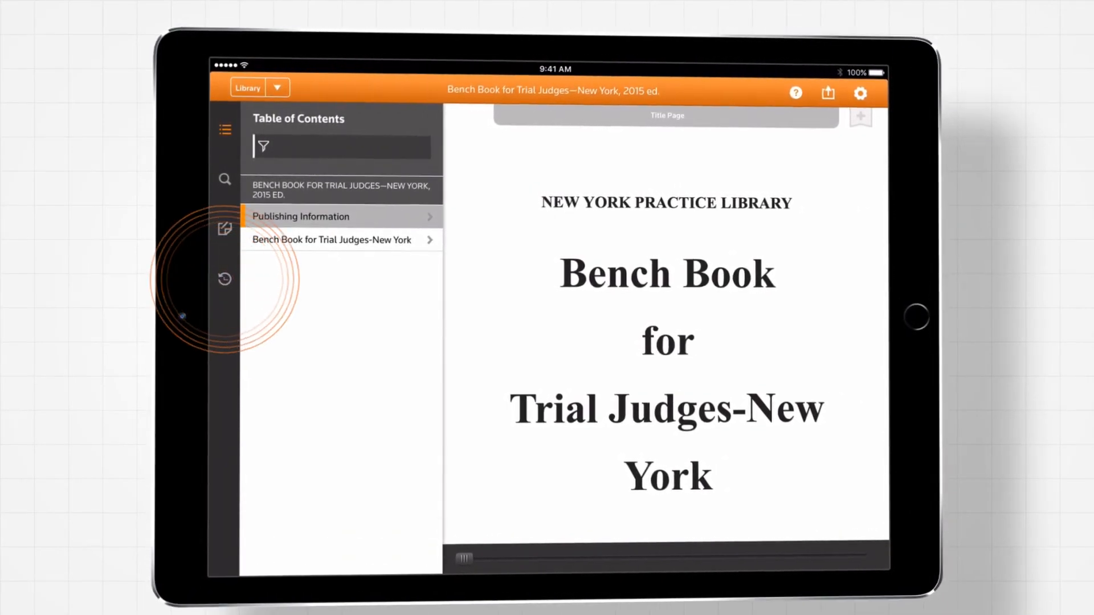
# Open the reading history and scroll through today's visited Bench Book sections
pyautogui.click(225, 280)
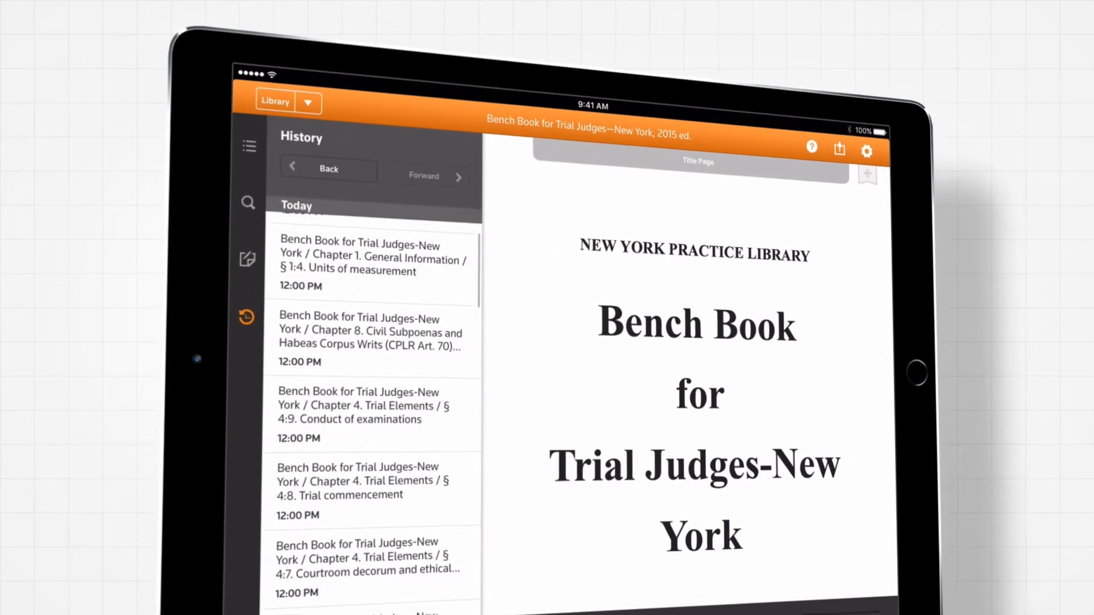
pyautogui.scroll(-3)
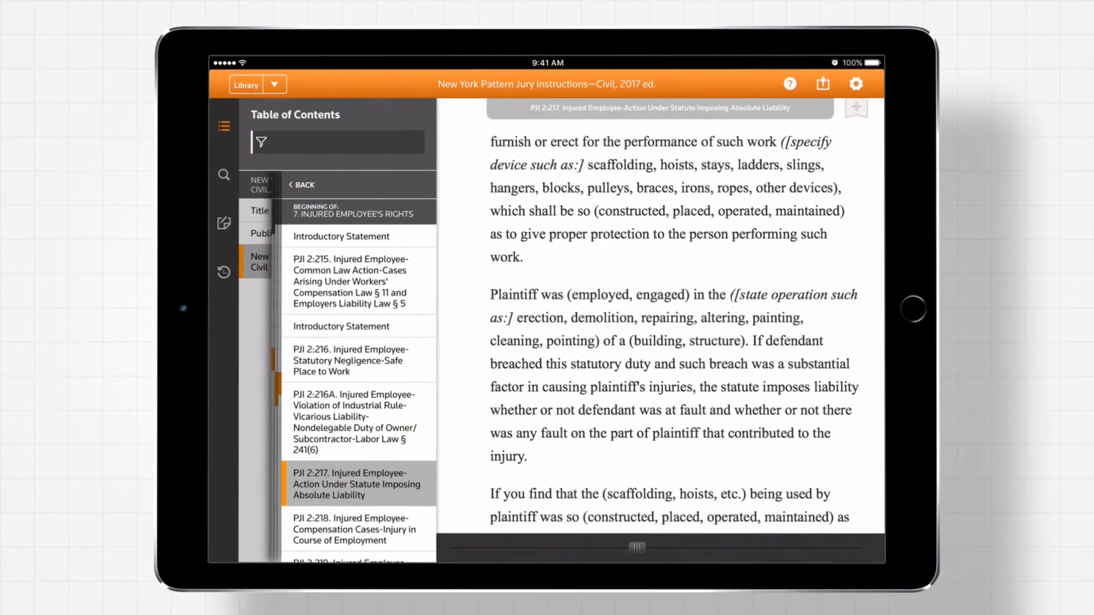
# Share the selected Caveat 2 of PJI 2:217 by email and paste it into the body
pyautogui.scroll(-3)
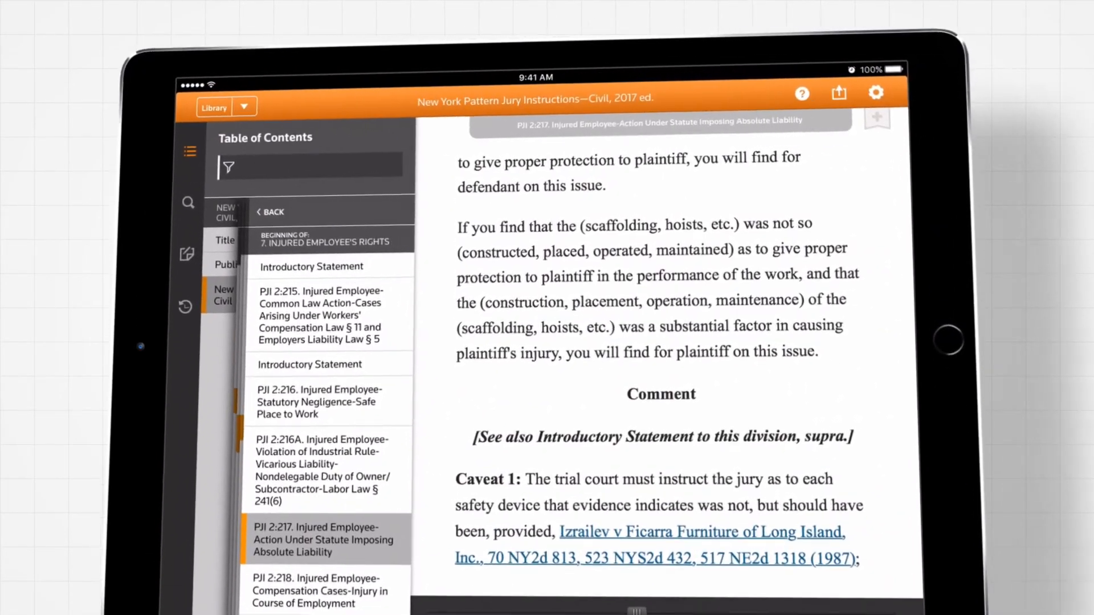
pyautogui.scroll(-3)
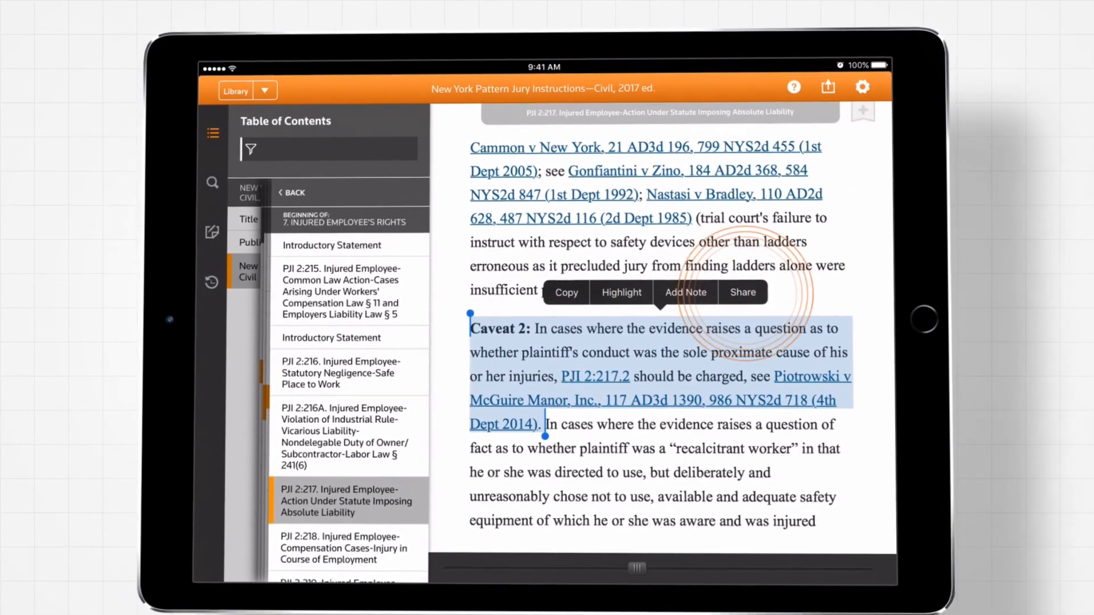
pyautogui.click(742, 292)
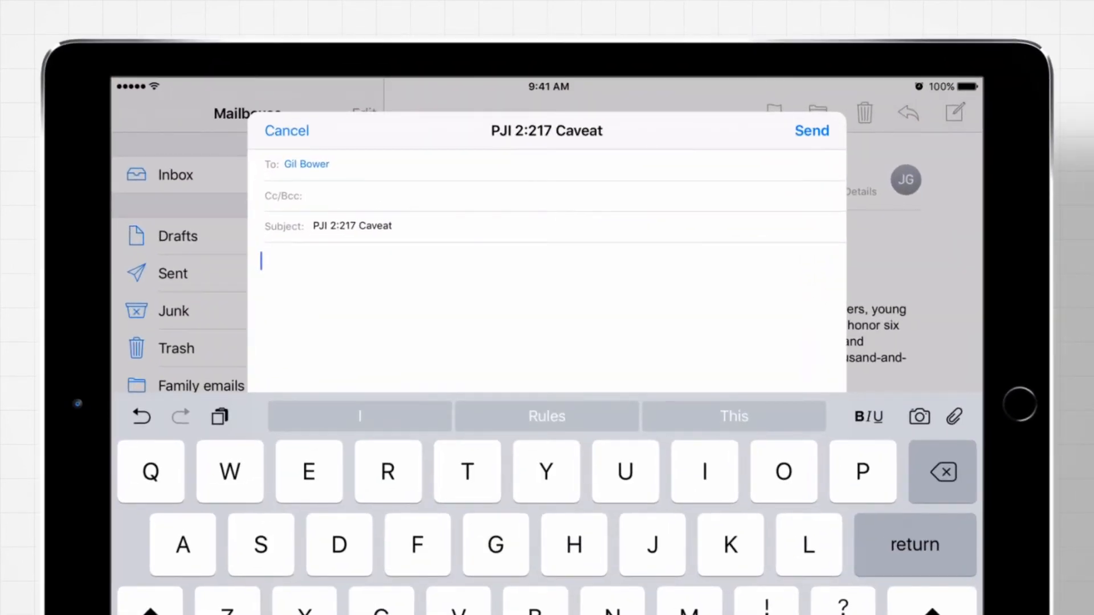
pyautogui.click(261, 262)
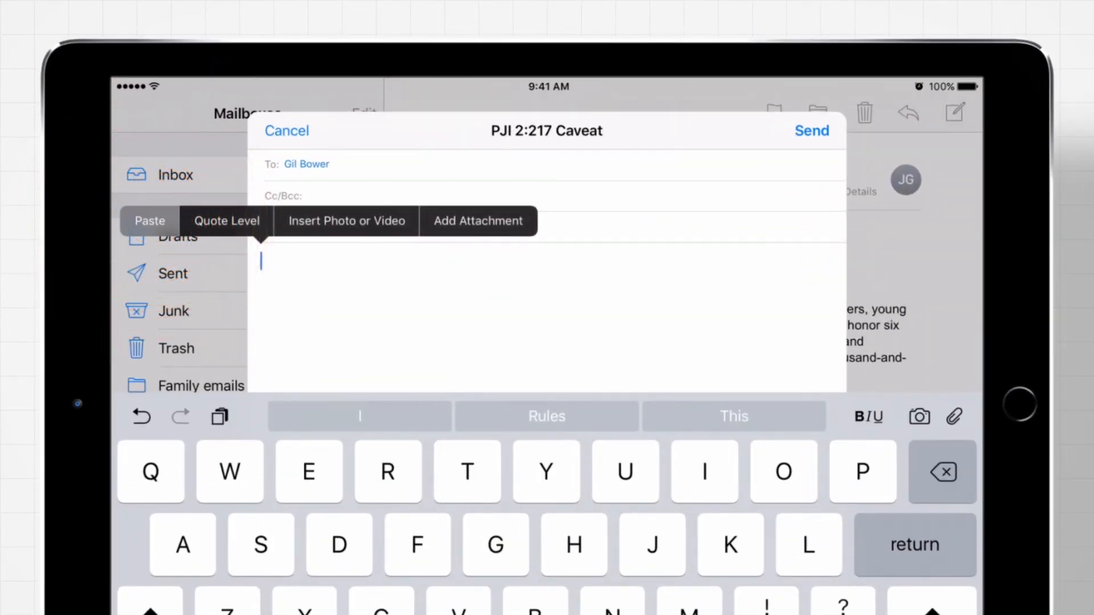
pyautogui.click(150, 220)
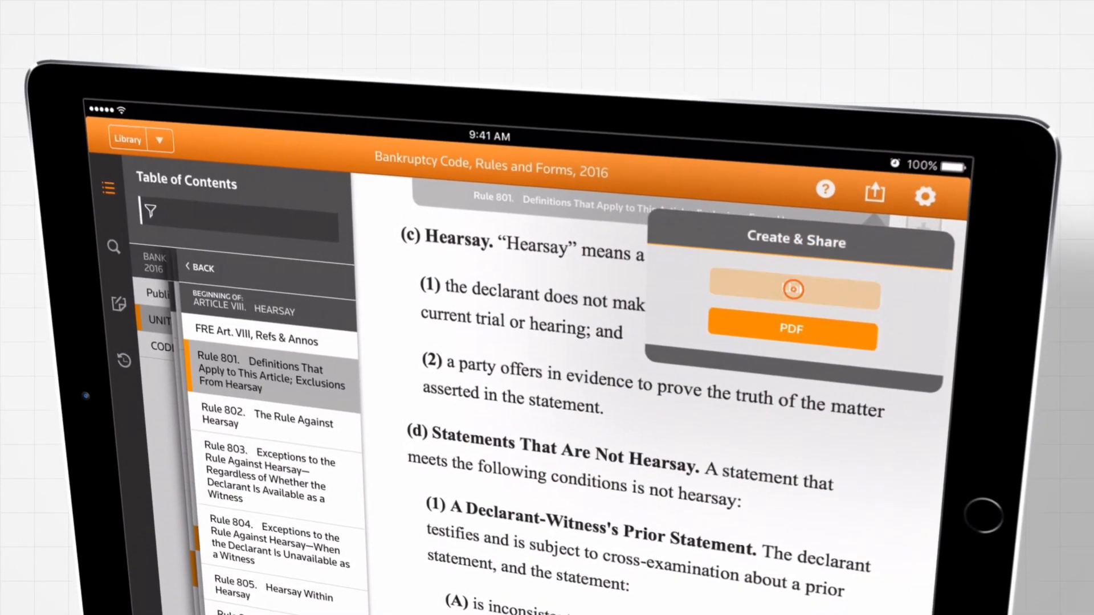
# Create a PDF of § 603.1 Disqualification of witness, limited to the current section
pyautogui.click(791, 290)
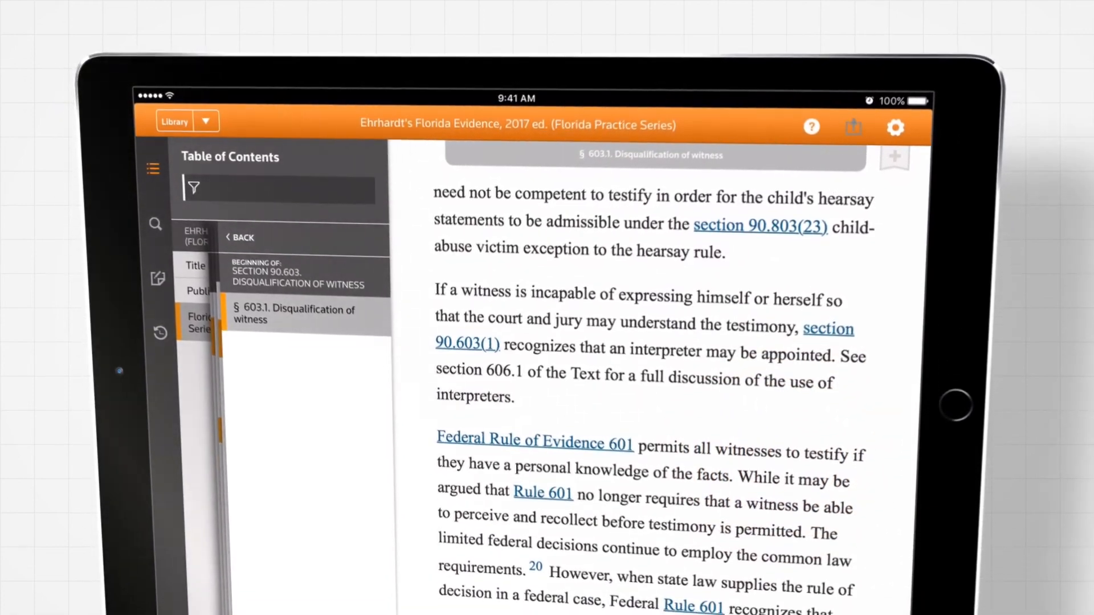
pyautogui.click(852, 127)
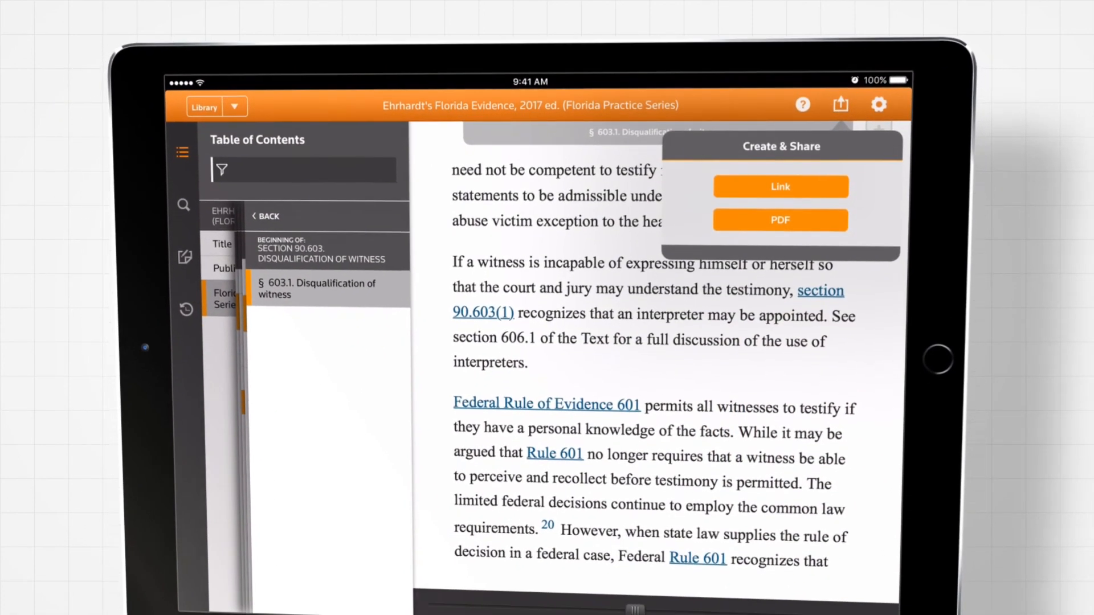
pyautogui.click(780, 220)
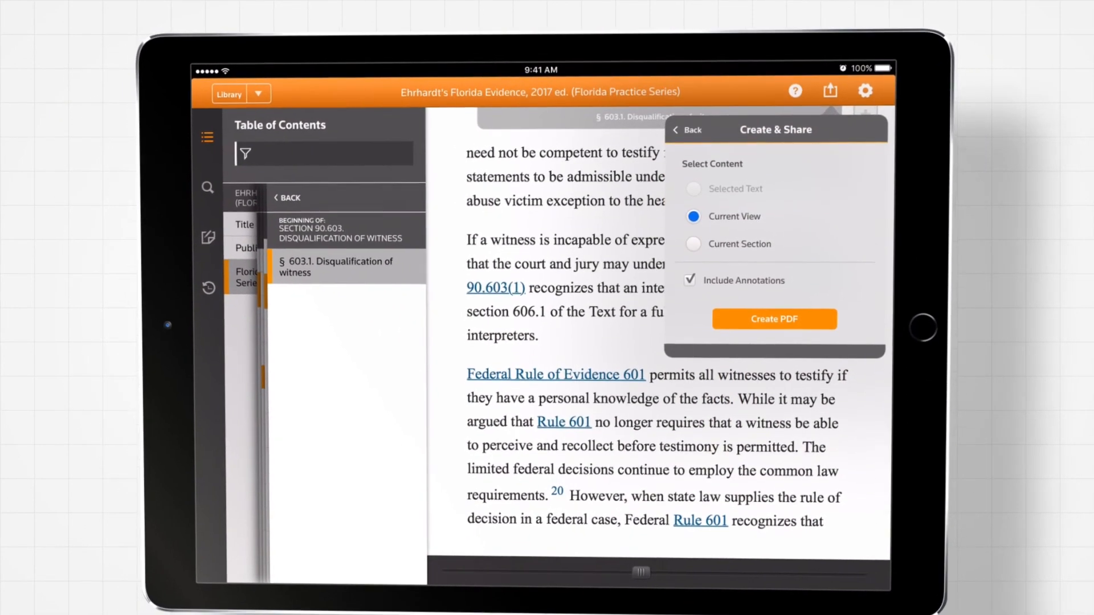
pyautogui.click(692, 243)
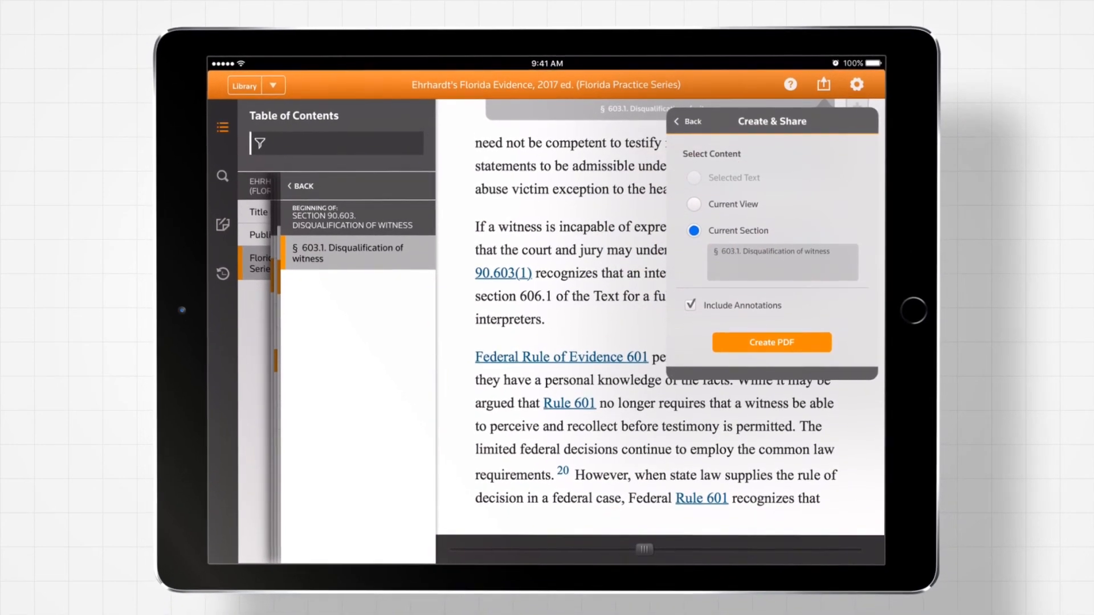